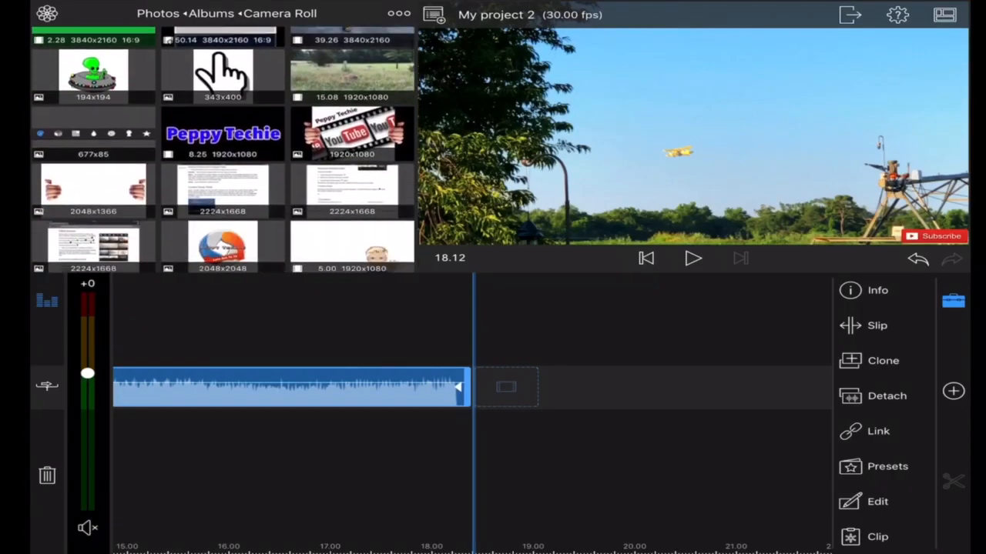
Step: Insert the plane clip from the Photos library into the project timeline
{"action": "scroll", "scroll_direction": "down", "scroll_amount": 3}
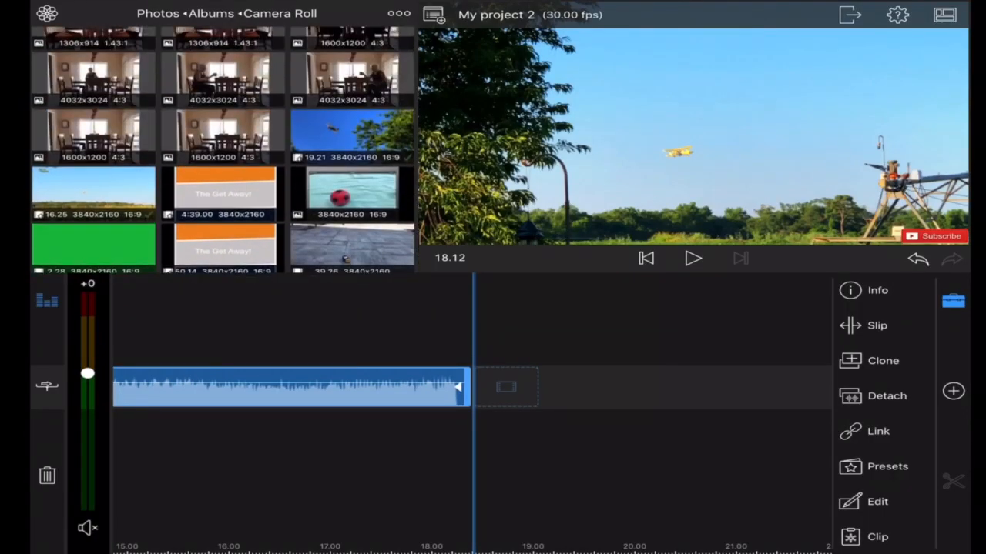
{"action": "left_click", "coordinate": [92, 188]}
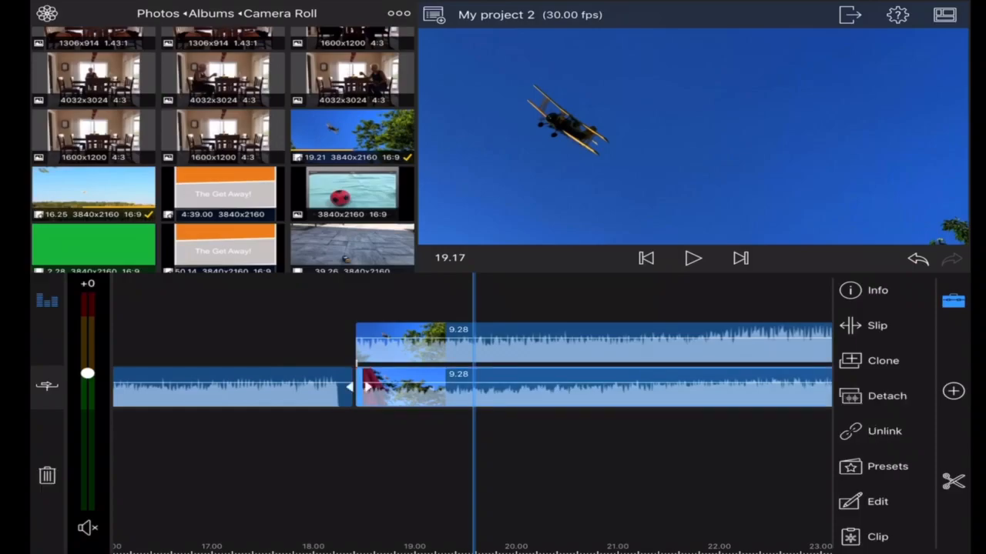
Step: In Frame & Fit, shrink the lower plane clip to 50% and place it bottom-left
{"action": "left_click", "coordinate": [878, 502]}
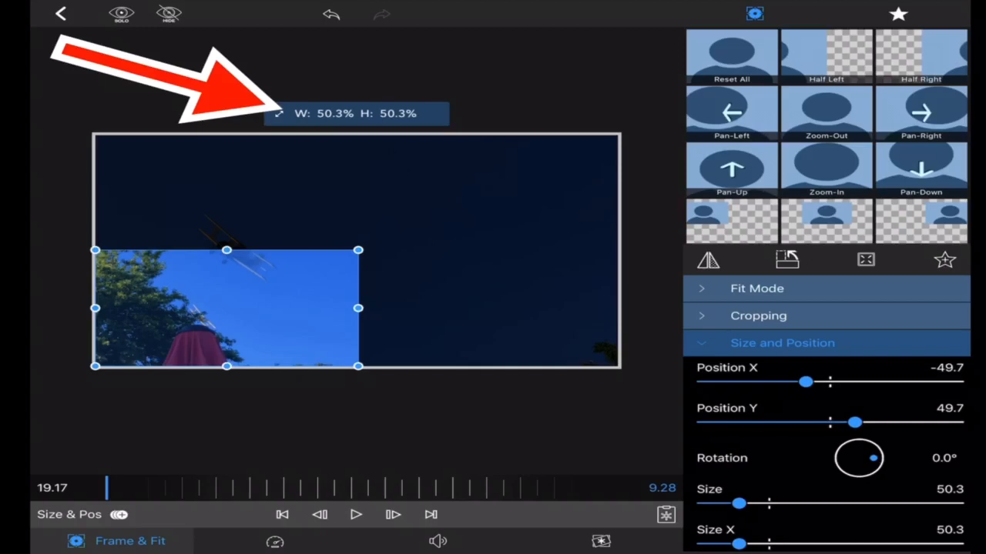
{"action": "left_click_drag", "start_coordinate": [226, 308], "coordinate": [243, 259]}
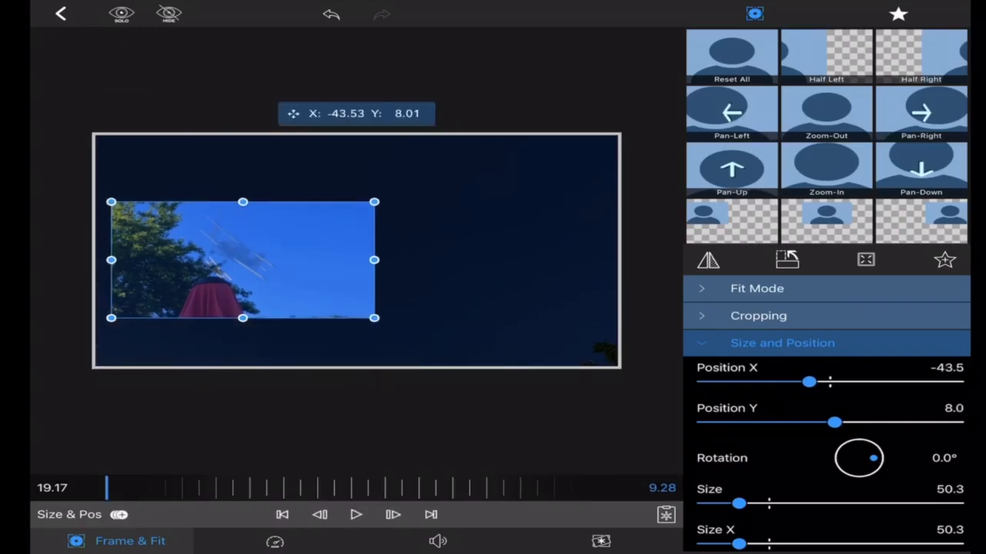
{"action": "left_click_drag", "start_coordinate": [243, 259], "coordinate": [228, 252]}
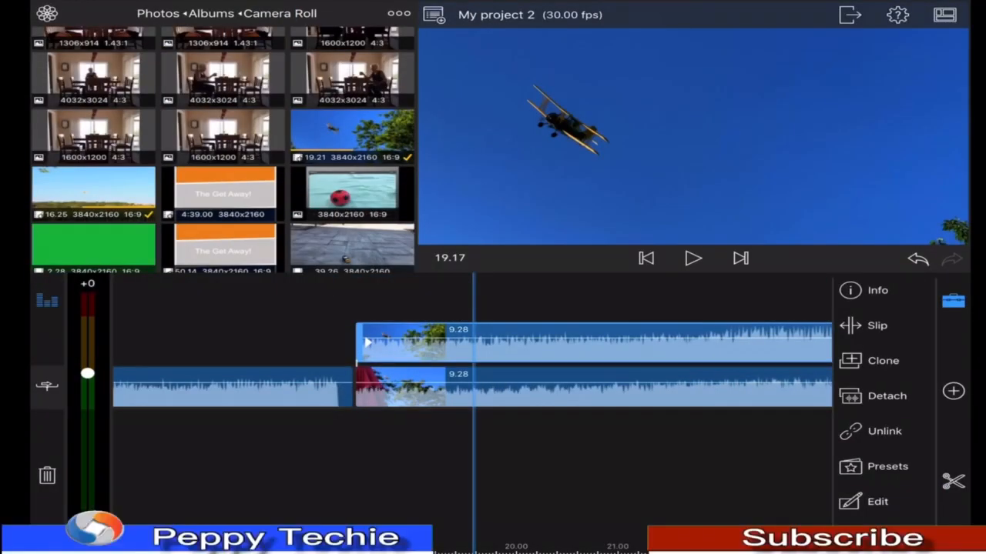
Step: Shrink the top plane clip to 50%, place it top-right, and return to the timeline
{"action": "left_click", "coordinate": [877, 502]}
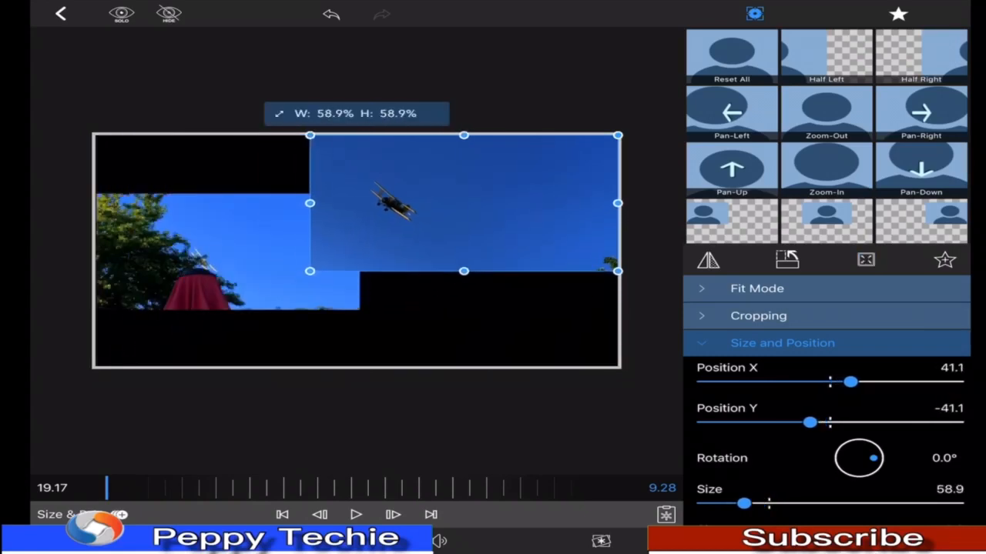
{"action": "left_click_drag", "start_coordinate": [744, 503], "coordinate": [739, 504]}
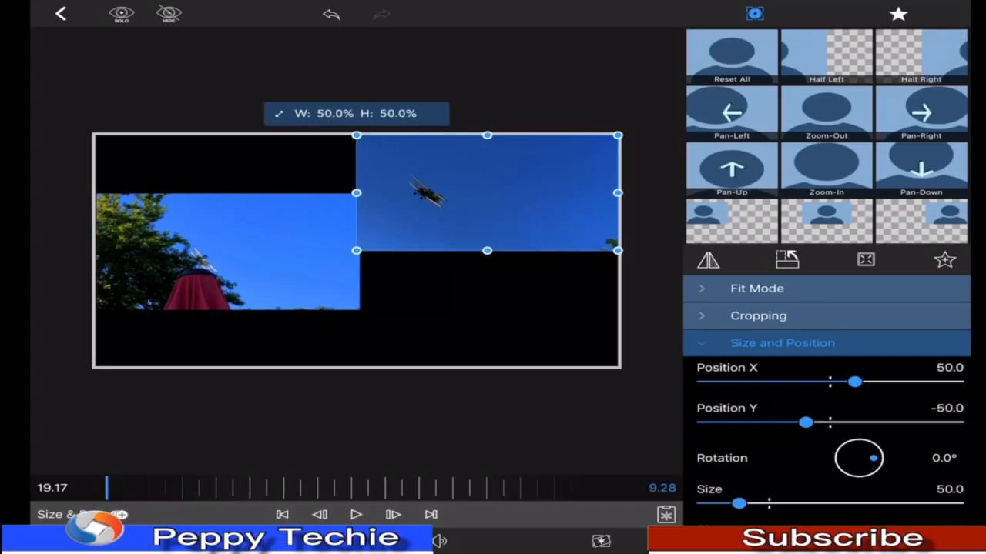
{"action": "left_click_drag", "start_coordinate": [487, 192], "coordinate": [497, 223]}
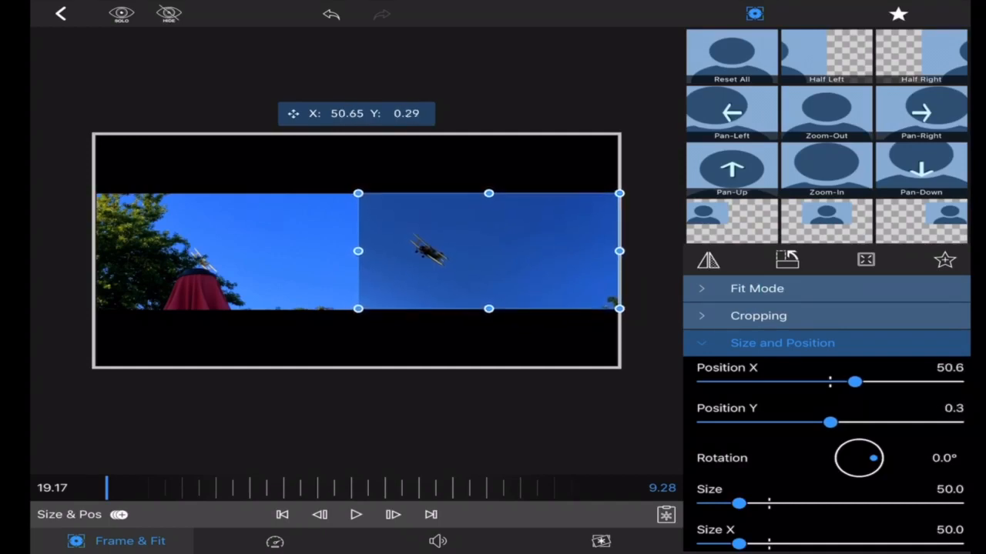
{"action": "left_click_drag", "start_coordinate": [828, 422], "coordinate": [806, 422]}
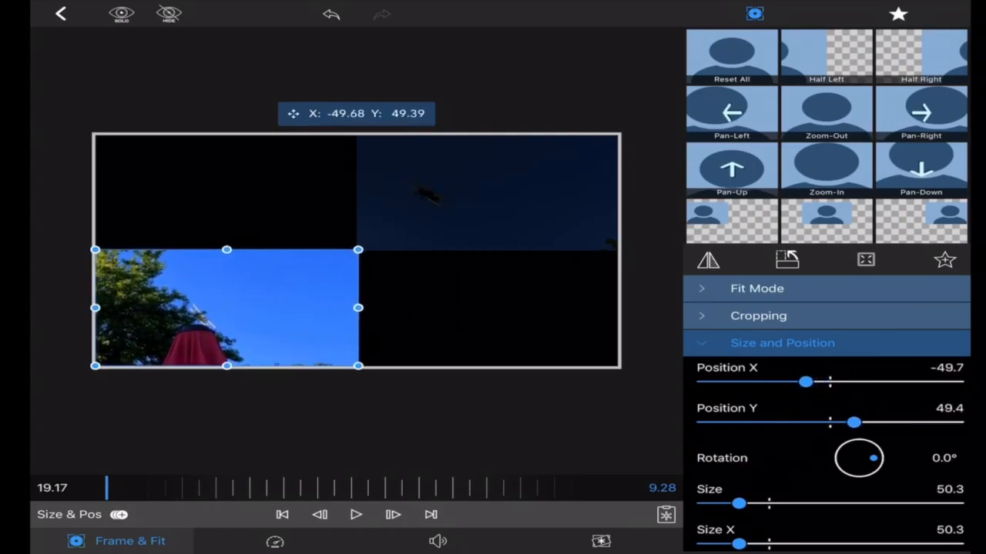
{"action": "left_click", "coordinate": [62, 14]}
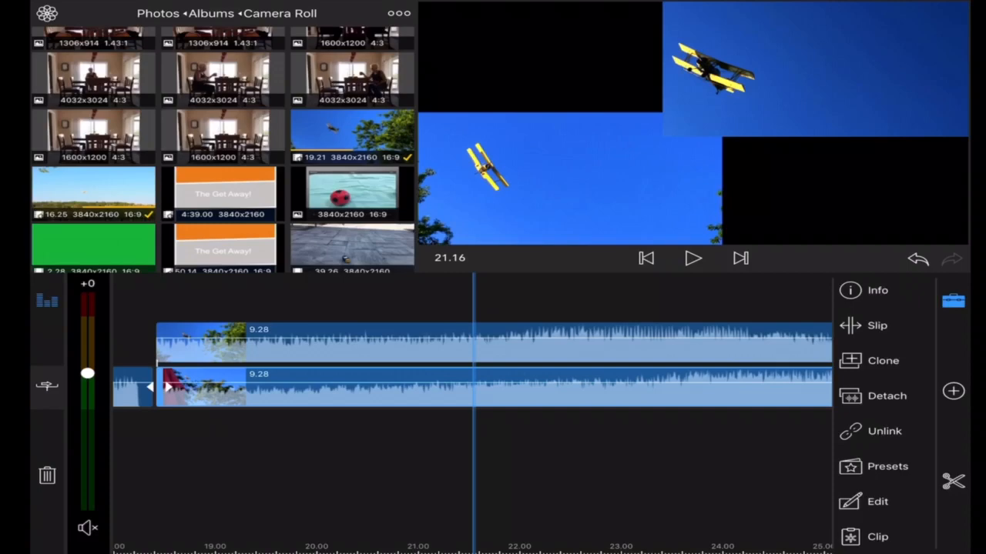
Step: Move the lower clip left and the top clip right so they sit side by side at vertical center
{"action": "left_click", "coordinate": [877, 502]}
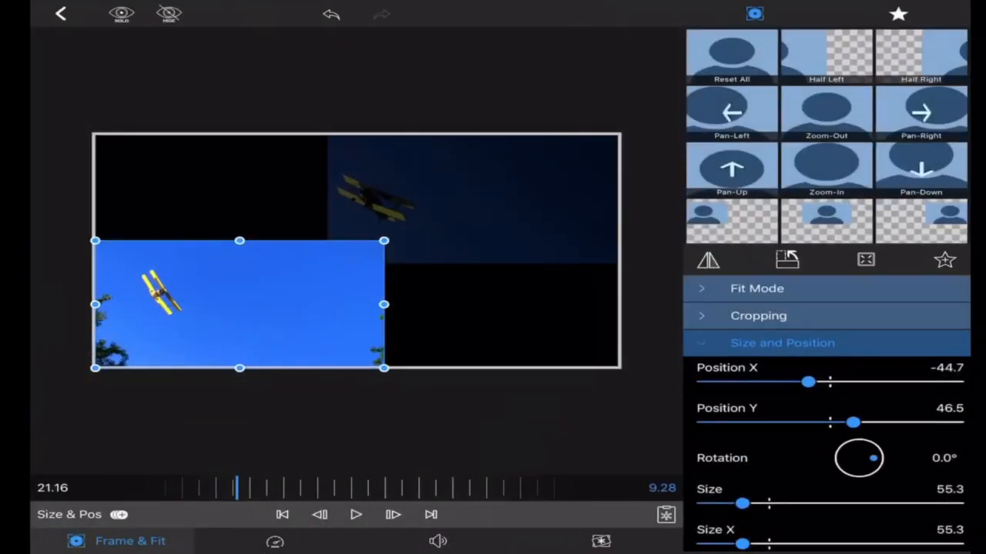
{"action": "left_click_drag", "start_coordinate": [238, 305], "coordinate": [238, 246]}
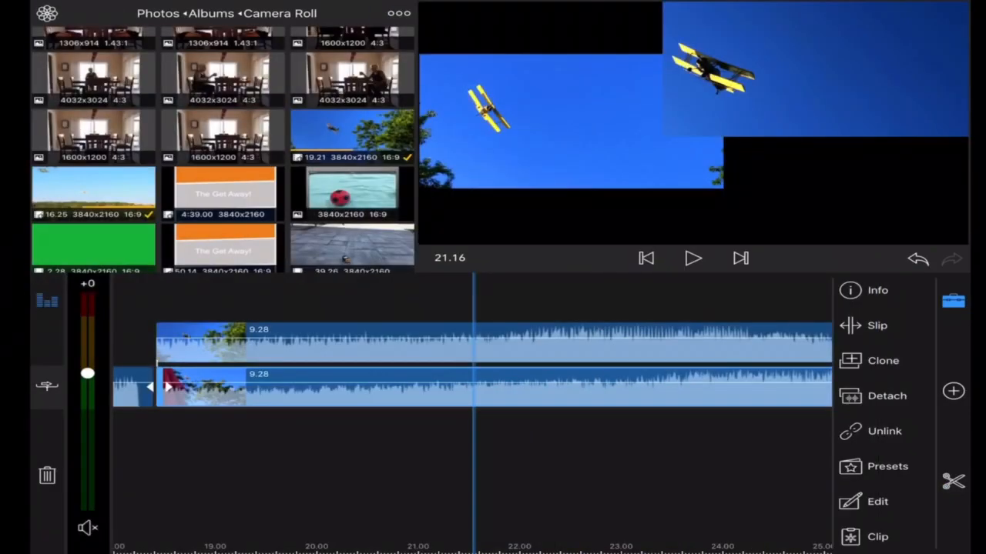
{"action": "left_click", "coordinate": [878, 502]}
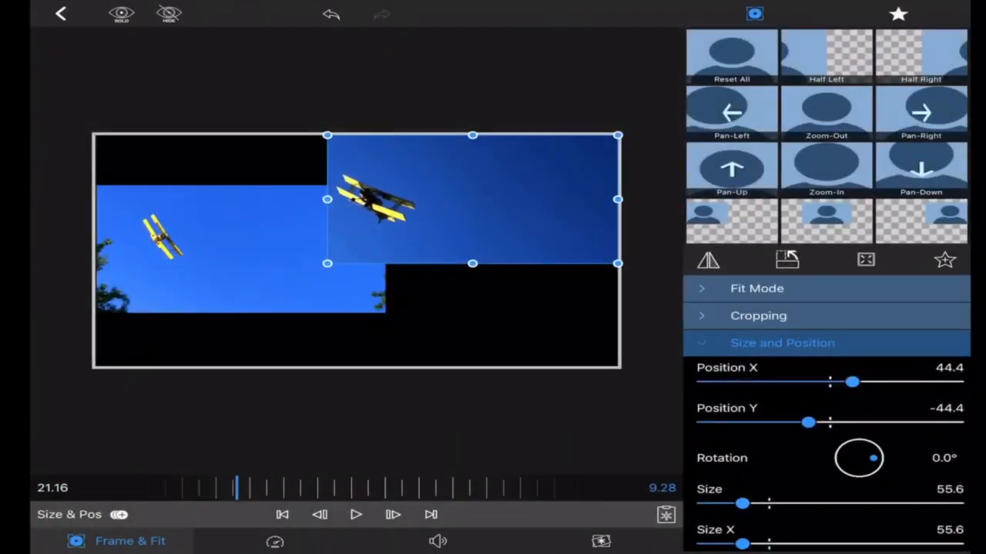
{"action": "left_click_drag", "start_coordinate": [470, 200], "coordinate": [531, 249]}
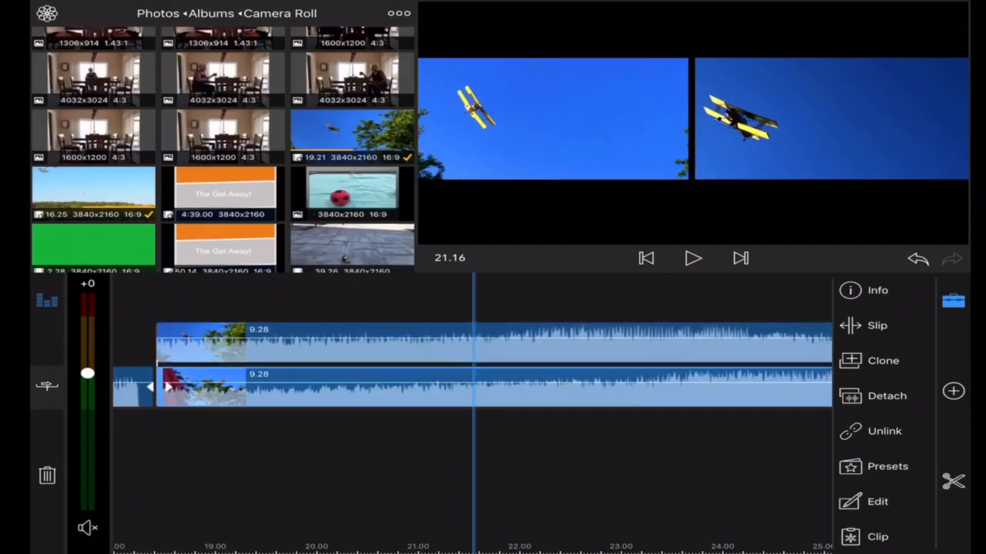
{"action": "left_click", "coordinate": [877, 502]}
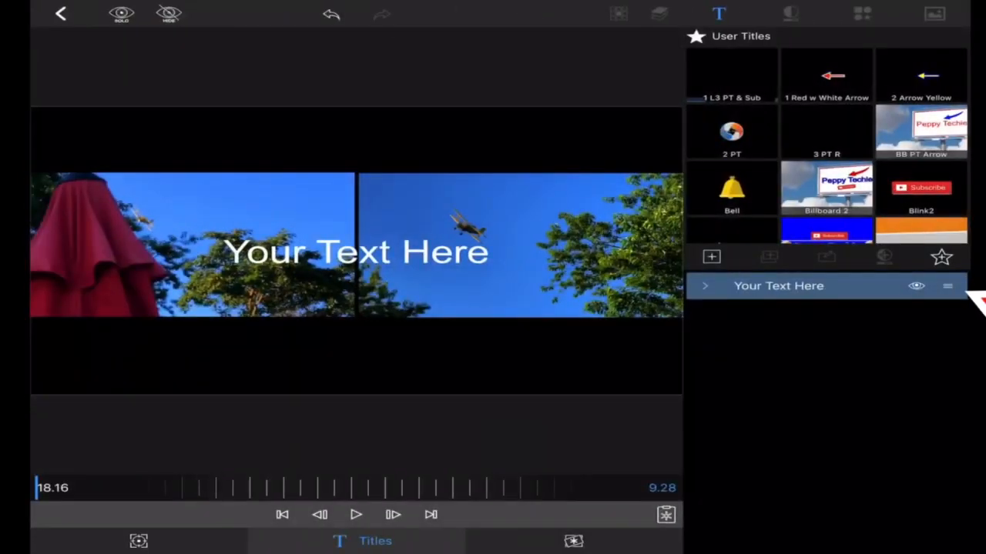
Step: Delete the title's 'Your Text Here' placeholder text layer
{"action": "left_click", "coordinate": [790, 12]}
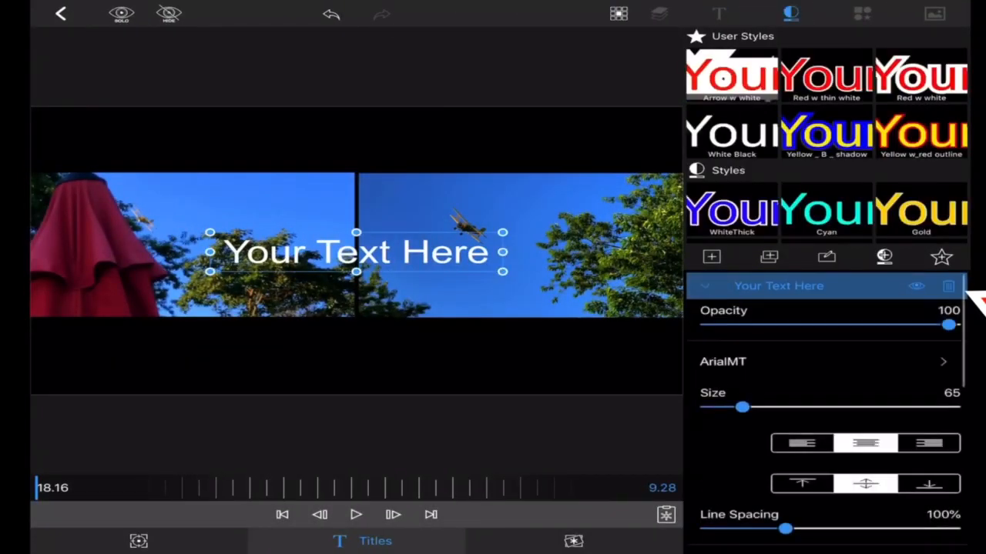
{"action": "left_click", "coordinate": [718, 13]}
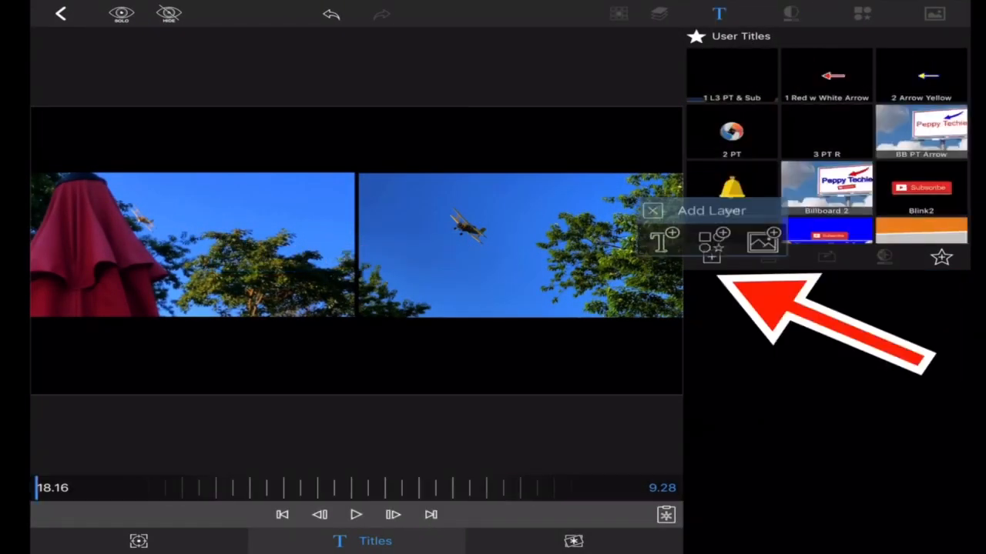
Step: Add a rectangle shape with Face opacity 0 and a fully opaque, thicker Edge
{"action": "left_click", "coordinate": [862, 12]}
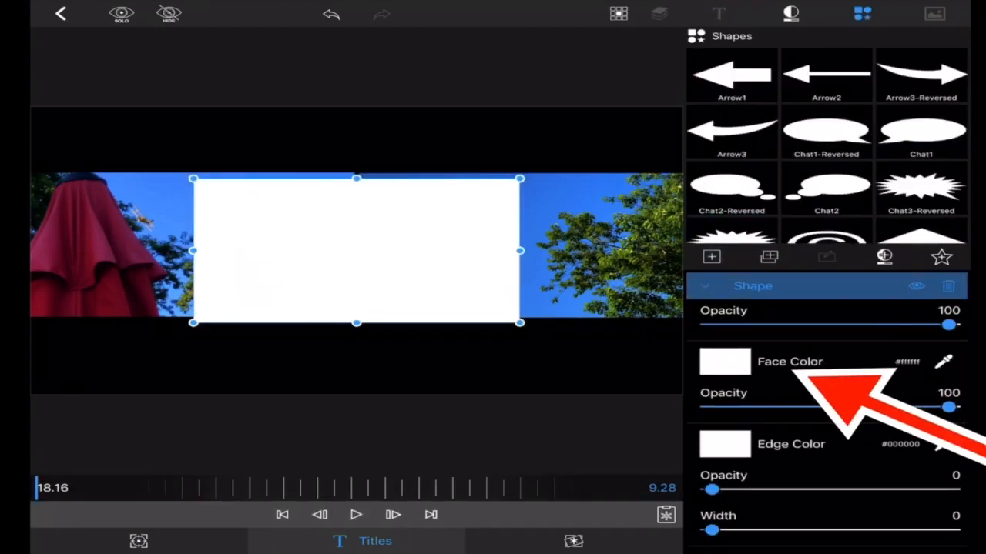
{"action": "left_click_drag", "start_coordinate": [357, 250], "coordinate": [194, 243]}
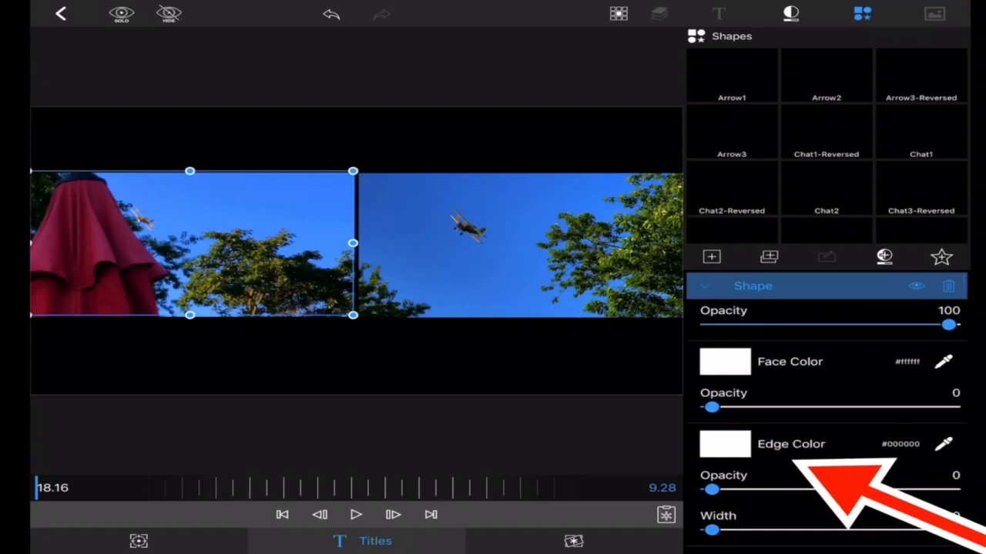
{"action": "left_click_drag", "start_coordinate": [712, 490], "coordinate": [949, 490]}
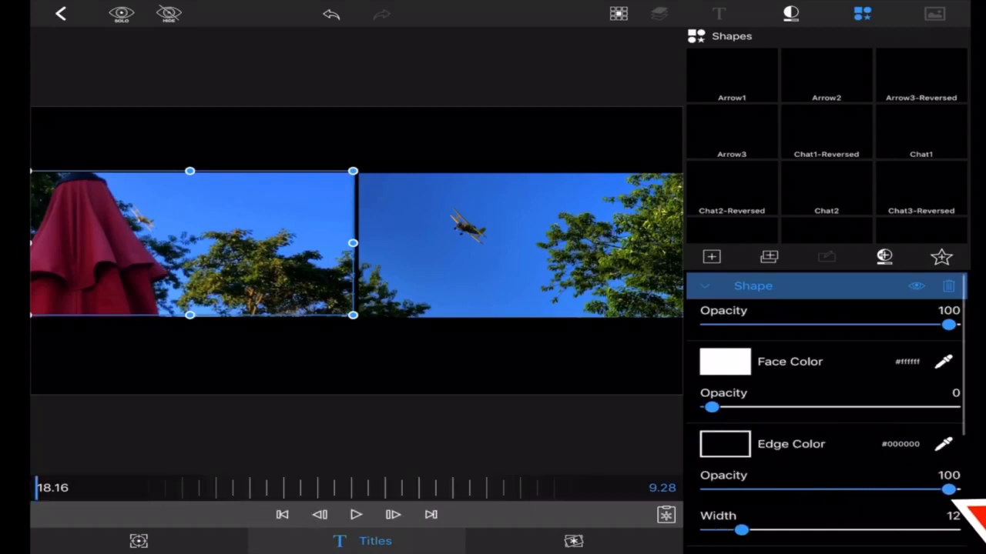
{"action": "left_click_drag", "start_coordinate": [741, 530], "coordinate": [881, 530]}
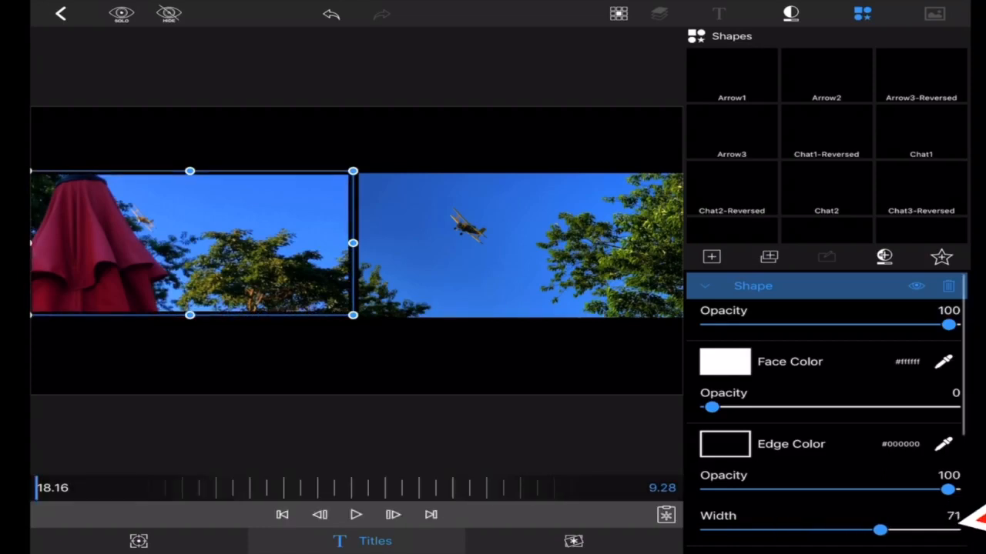
Step: Colour the shape's edge white and raise its width to about 80
{"action": "left_click", "coordinate": [724, 443]}
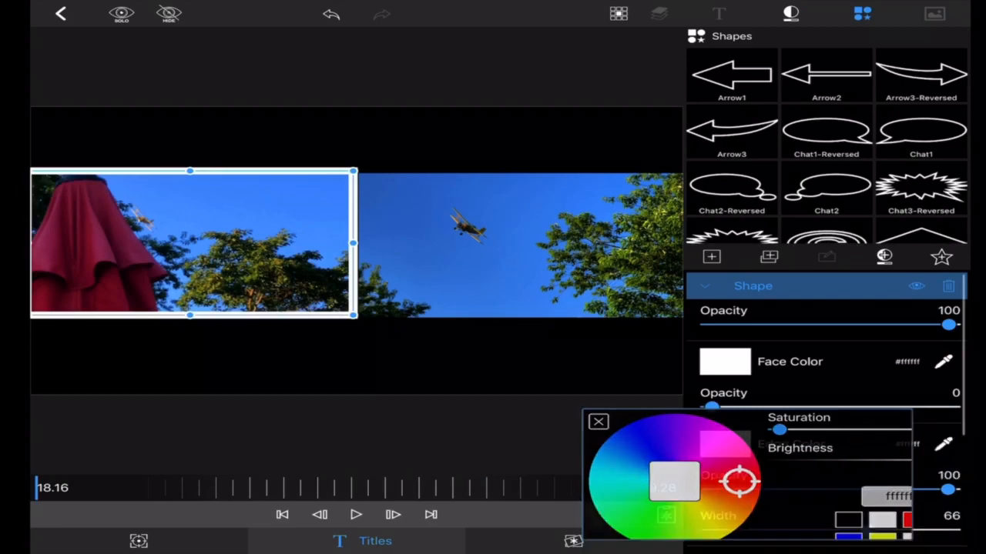
{"action": "left_click", "coordinate": [598, 422]}
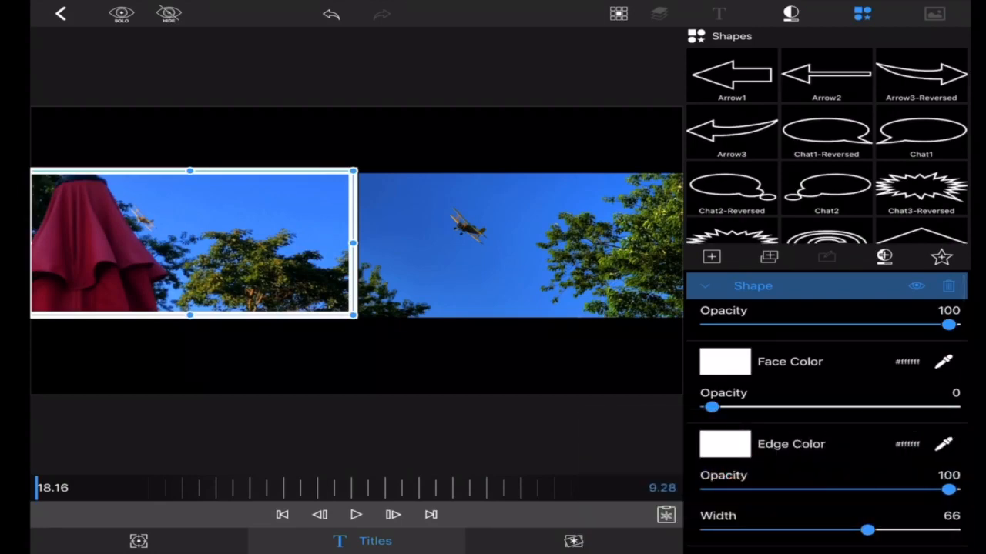
{"action": "left_click_drag", "start_coordinate": [869, 530], "coordinate": [905, 530]}
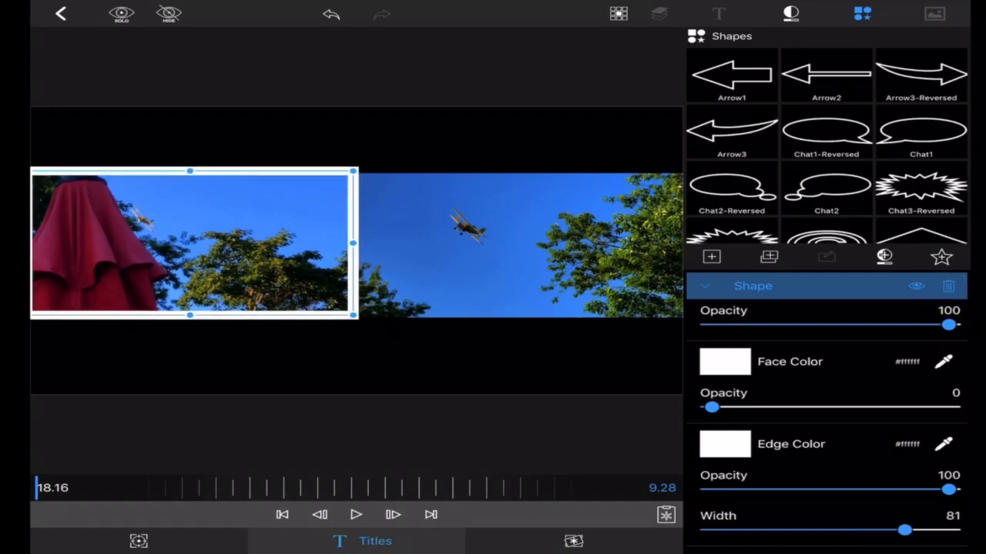
{"action": "left_click_drag", "start_coordinate": [908, 530], "coordinate": [903, 530]}
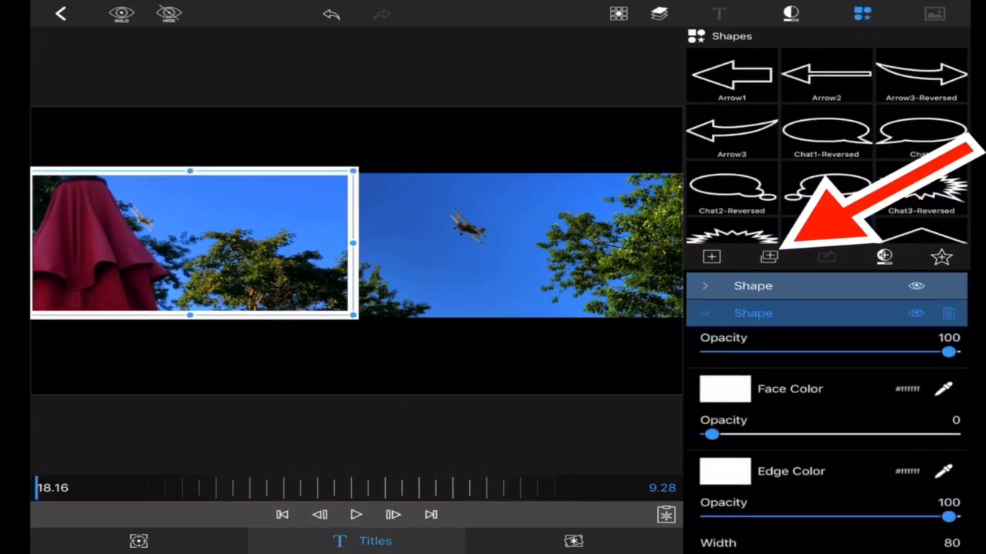
Step: Drag the duplicated white border over the right clip and play the composition
{"action": "left_click_drag", "start_coordinate": [193, 243], "coordinate": [524, 243]}
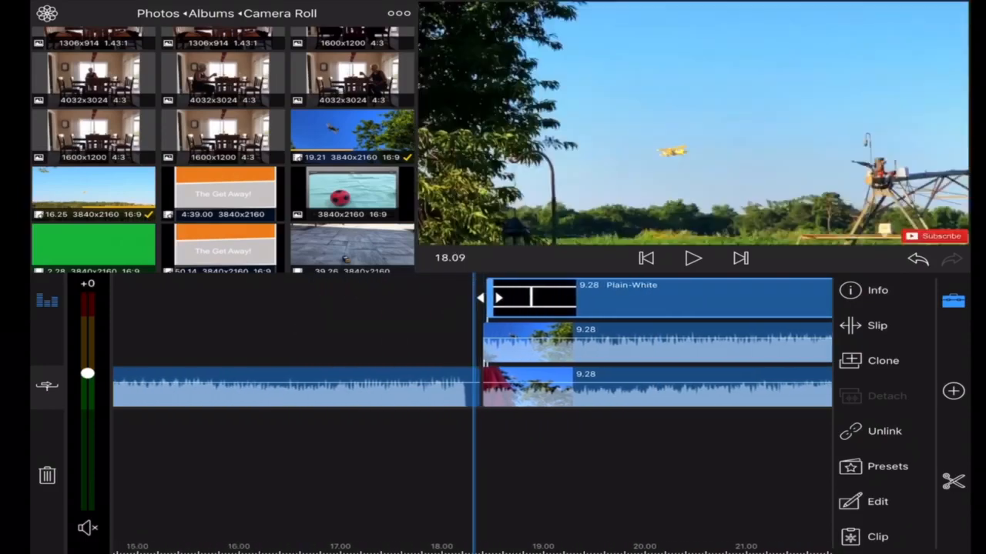
{"action": "left_click", "coordinate": [691, 258]}
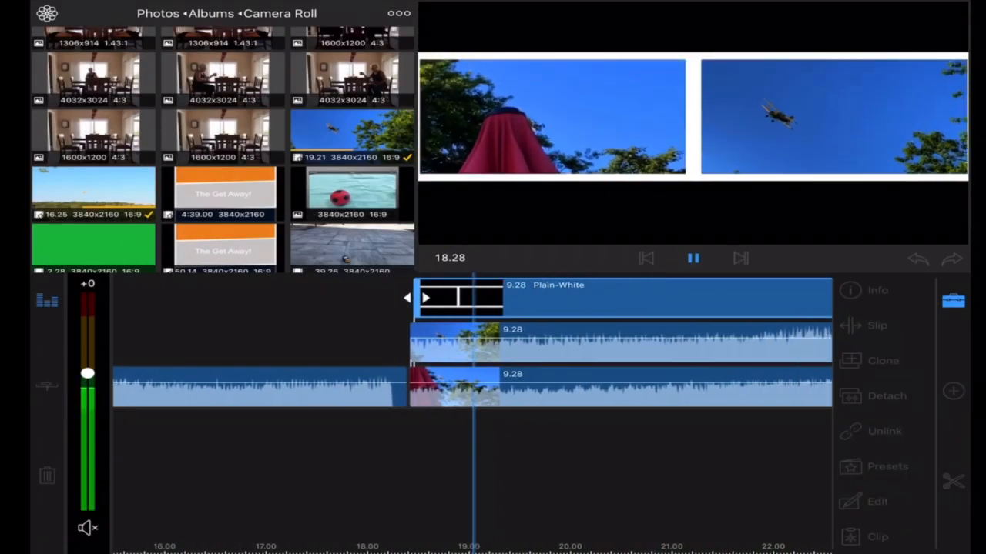